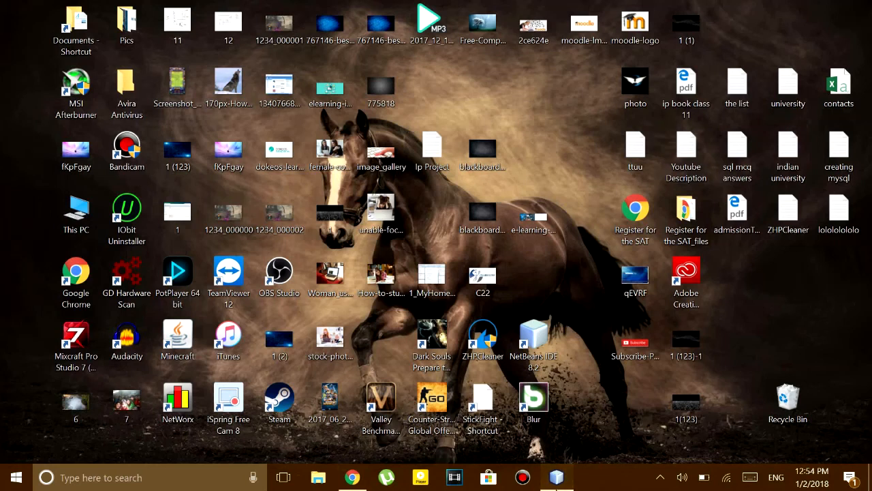
Step: Bring NetBeans forward with signup.java in Design view and select the top-level JFrame node
left_click(556, 477)
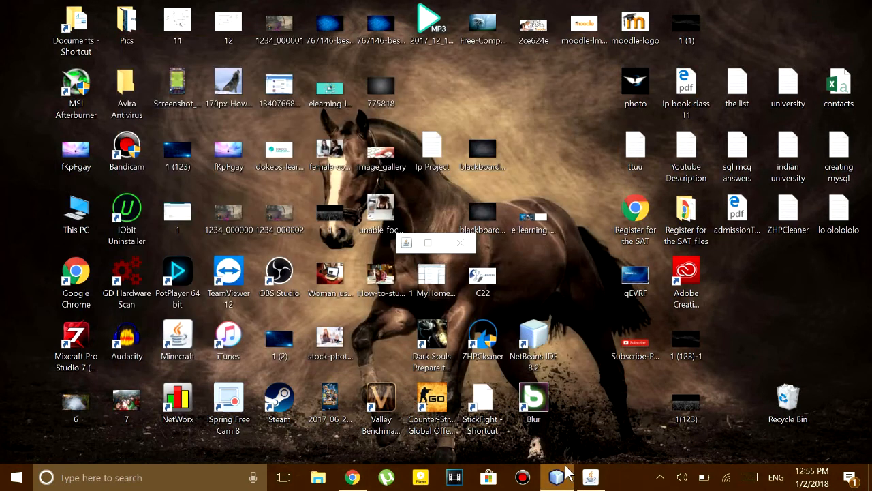
left_click(556, 478)
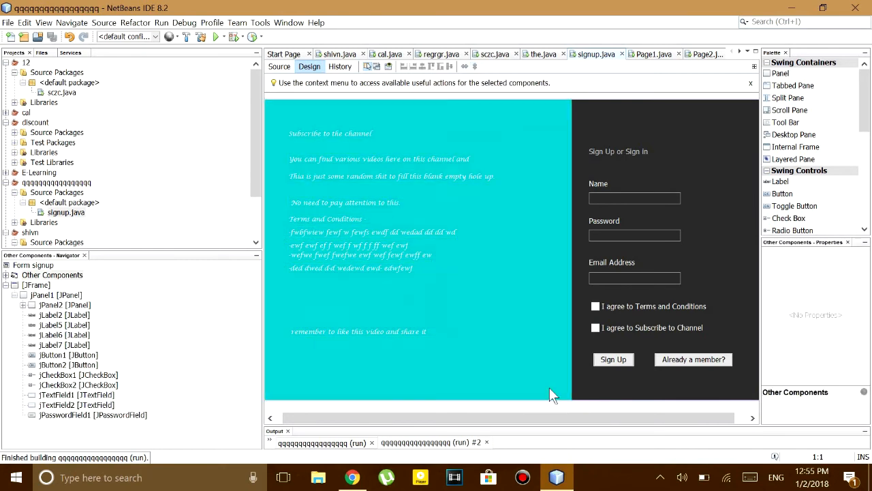
left_click(36, 285)
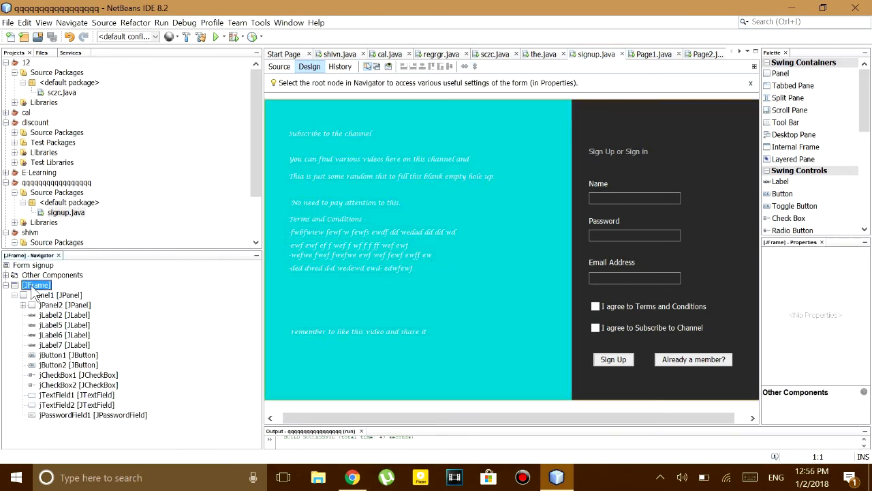
Step: Show the JFrame's full Properties dialog from the Navigator node
left_click(36, 285)
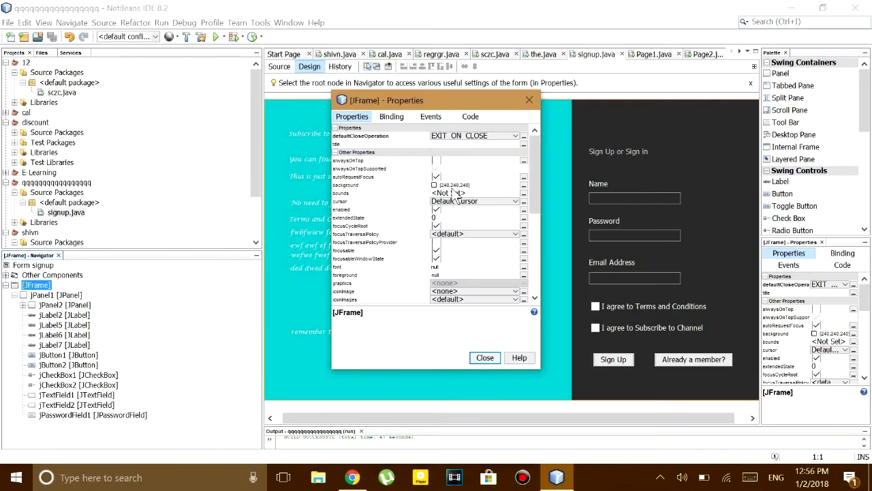
Step: Scroll the Properties list down to the preferredSize row
scroll("down", 3)
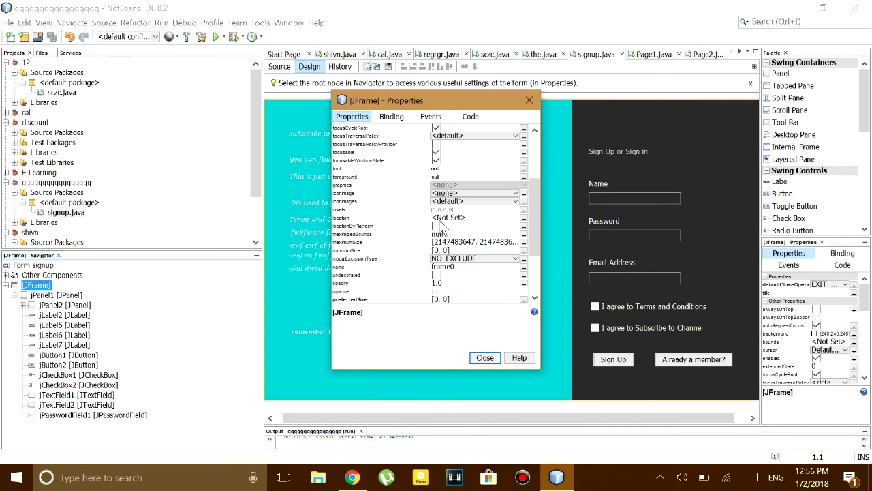
mouse_move(362, 259)
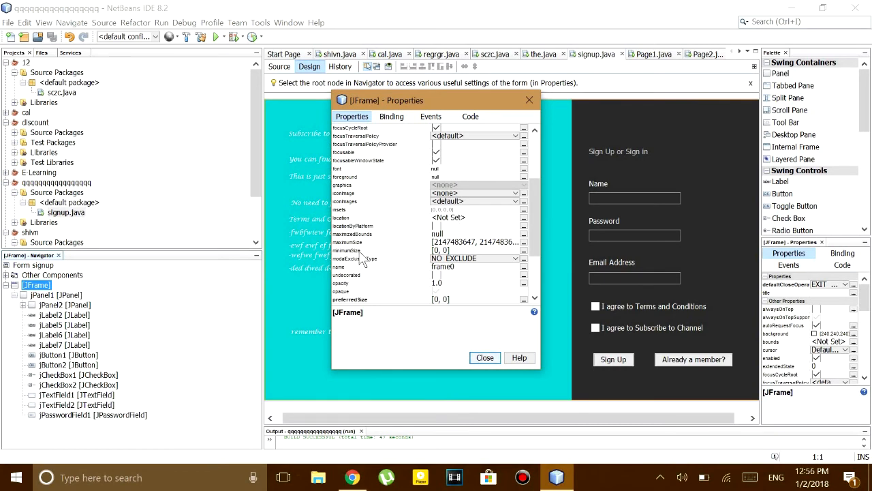
mouse_move(367, 258)
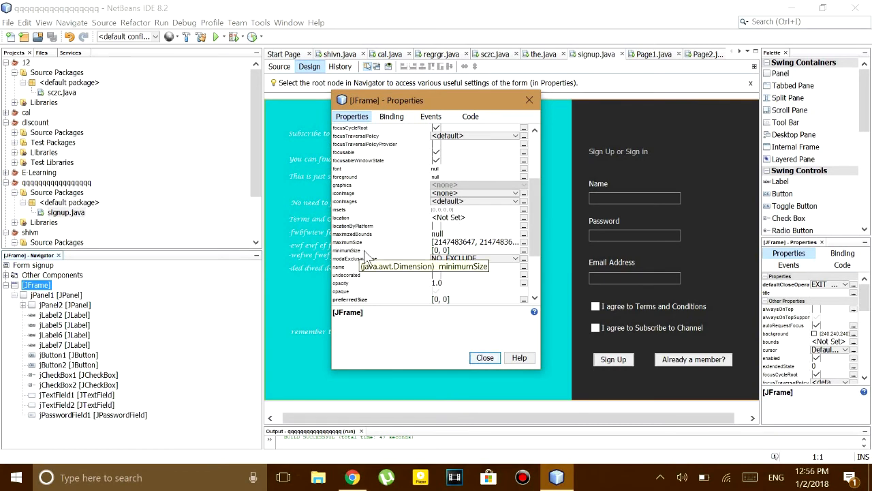
scroll("down", 3)
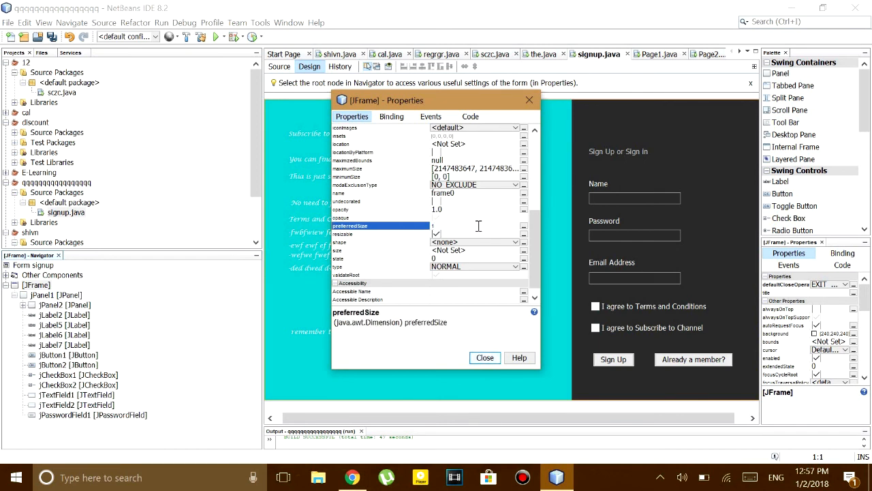
Step: Set the JFrame preferredSize width to 1200 in the dimension editor
left_click(486, 357)
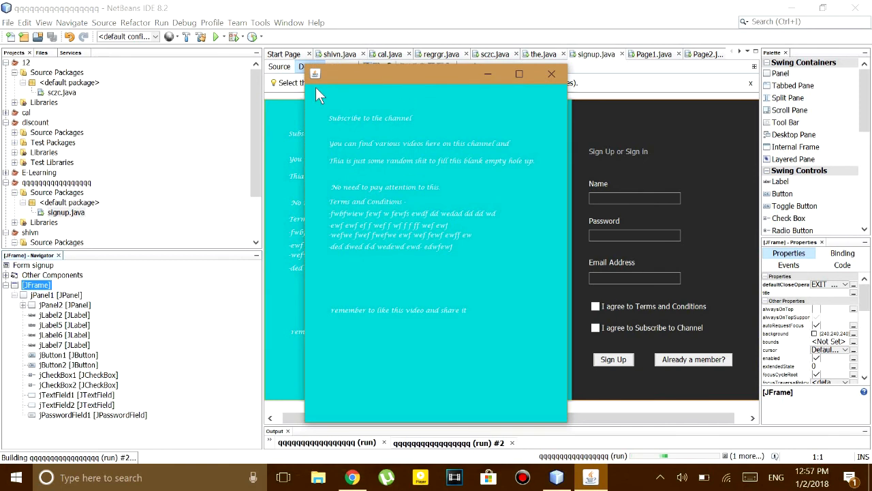
left_click_drag(436, 74, 259, 59)
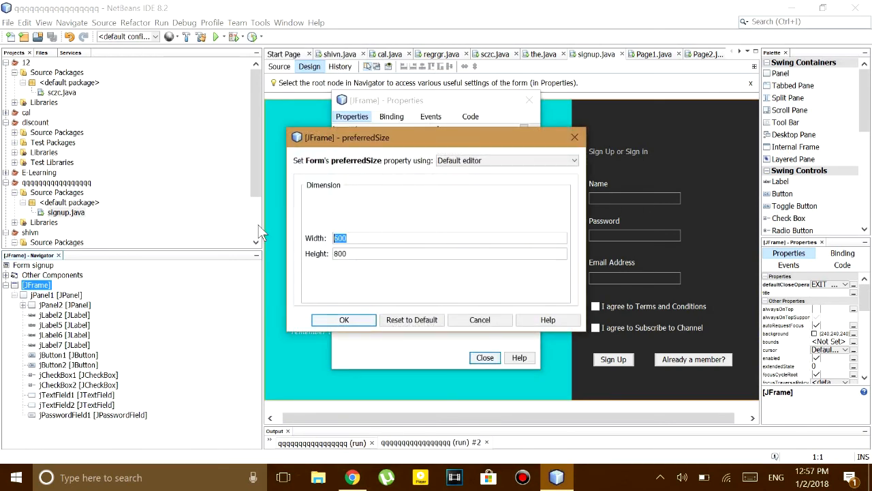
type("1200")
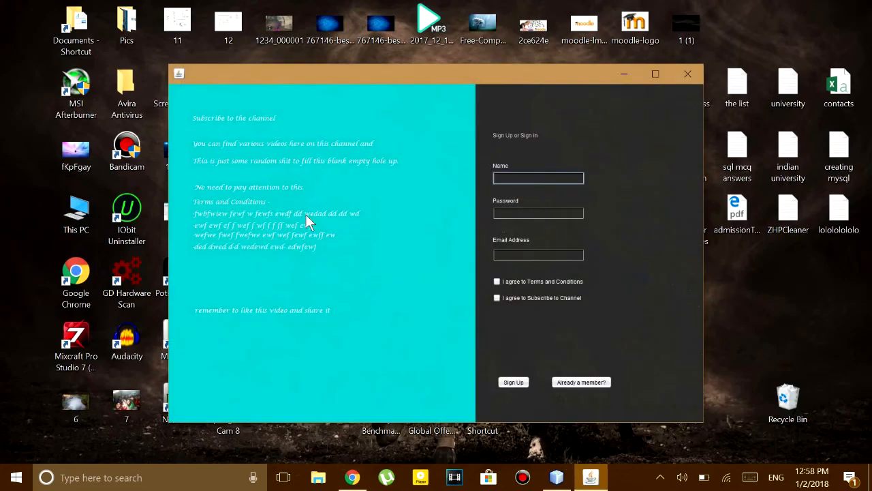
mouse_move(495, 95)
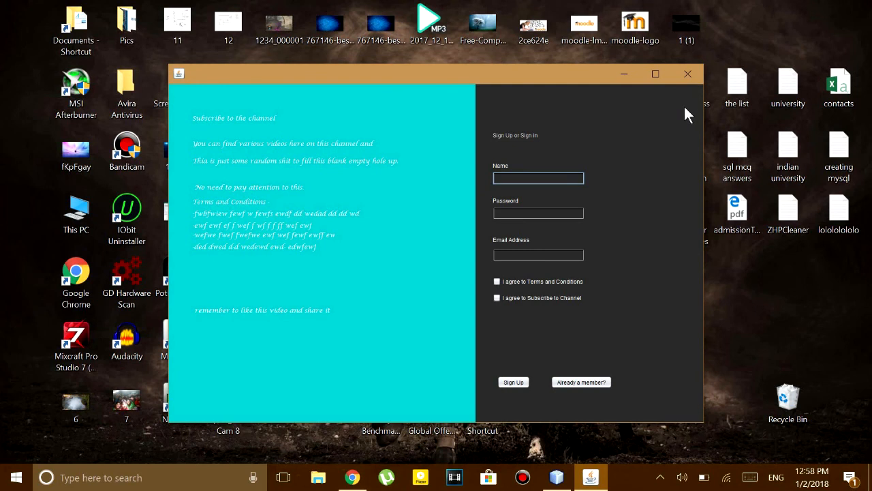
mouse_move(692, 120)
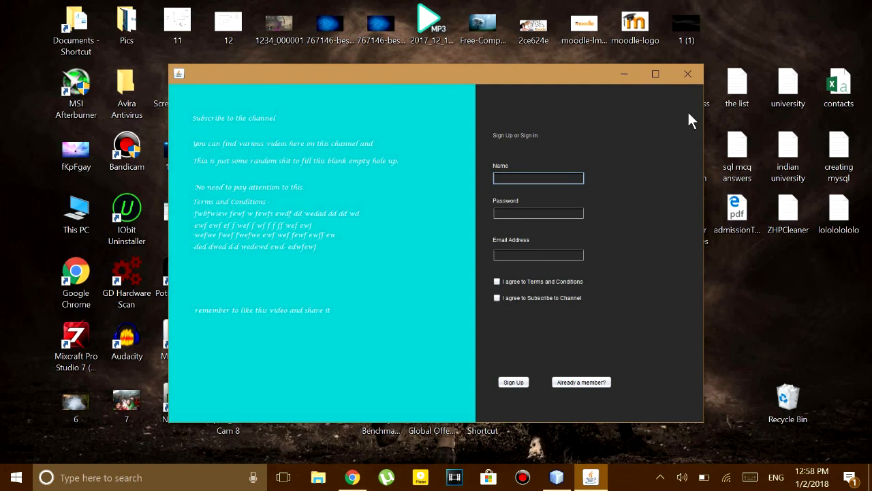